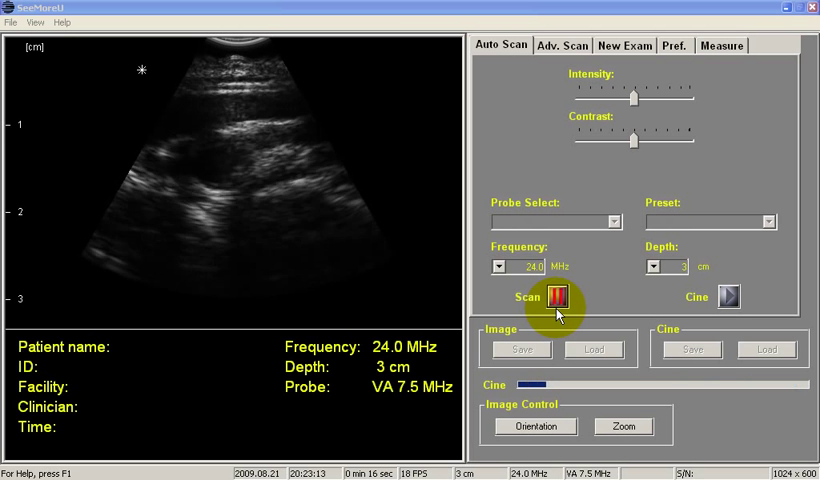
Freeze the live scan, play back the recorded cine loop, then stop playback
left_click(560, 297)
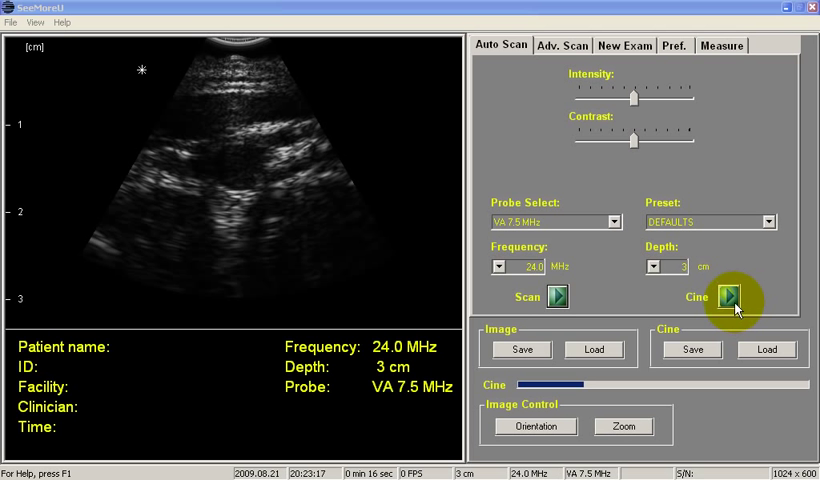
left_click(727, 297)
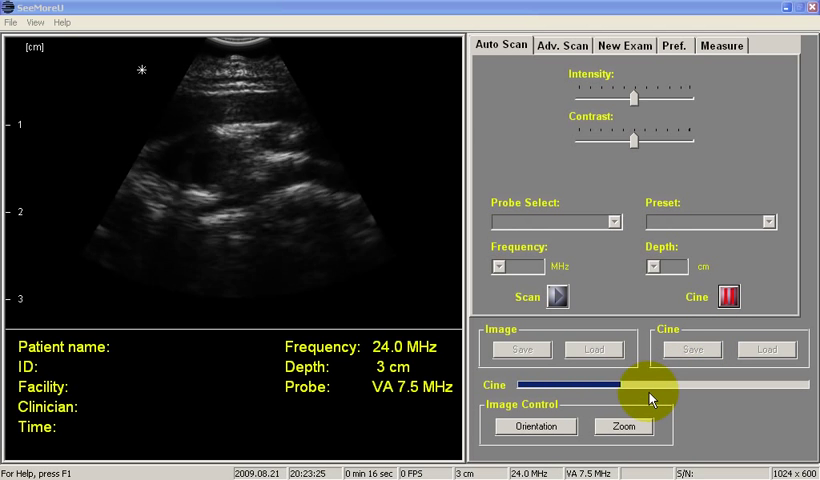
left_click(727, 297)
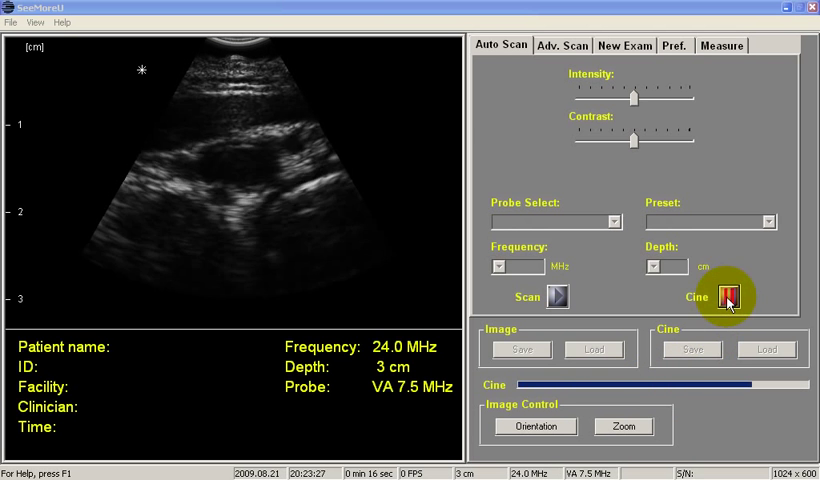
left_click(727, 297)
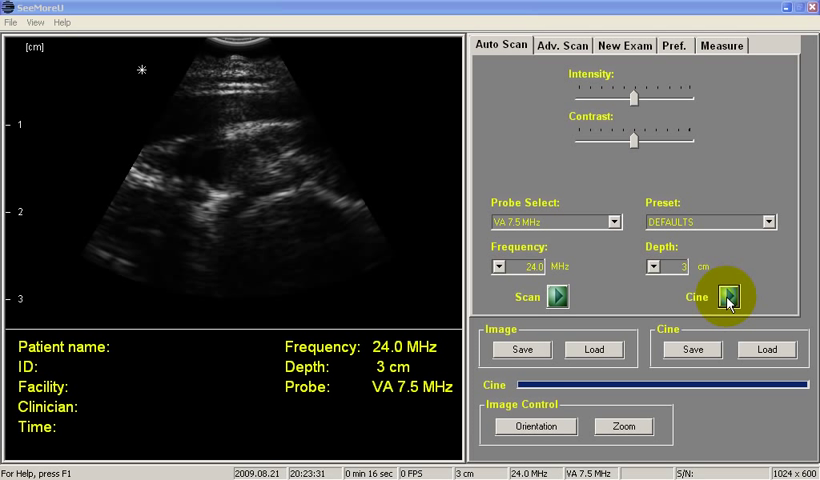
Save the cine loop as cine data named 'hkjhkjhkjhk' in Stat Images
left_click(729, 297)
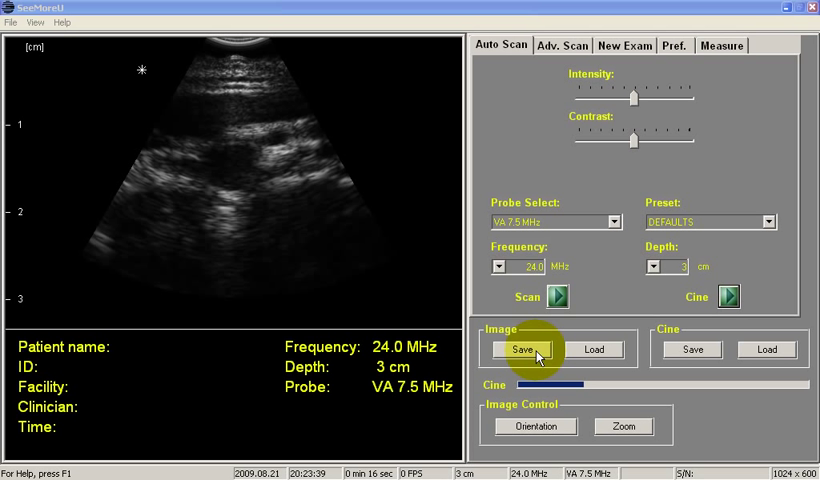
mouse_move(690, 349)
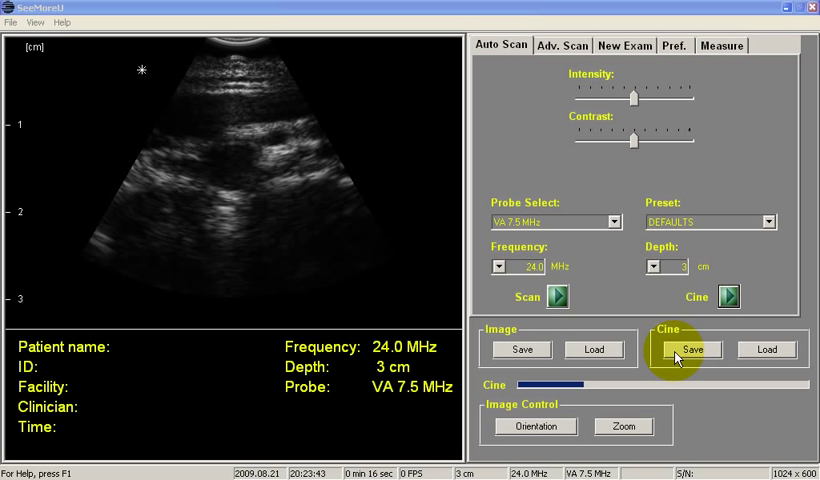
left_click(692, 349)
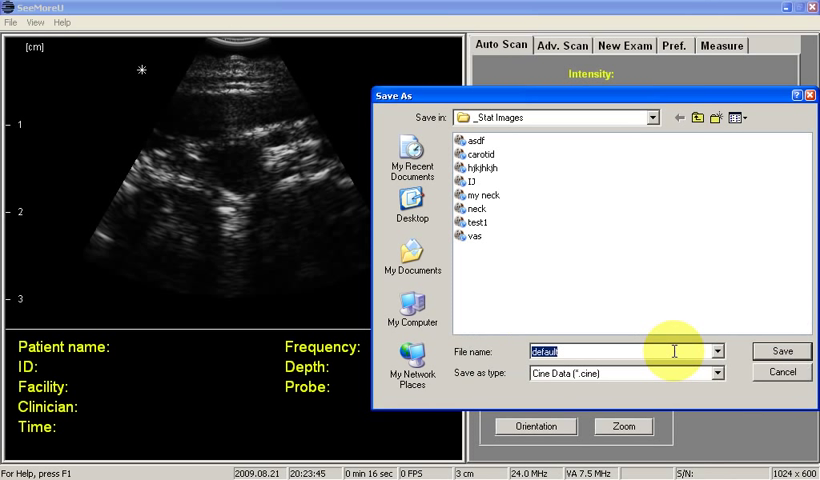
type("hkjhkjhkjhk")
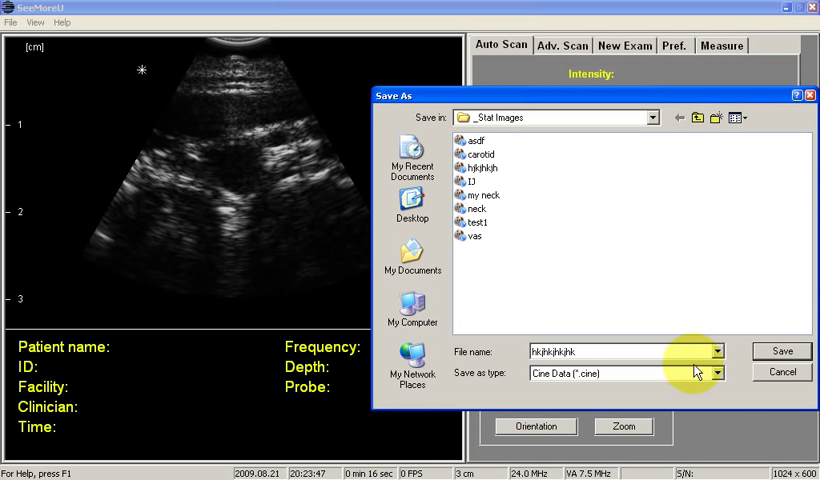
left_click(782, 350)
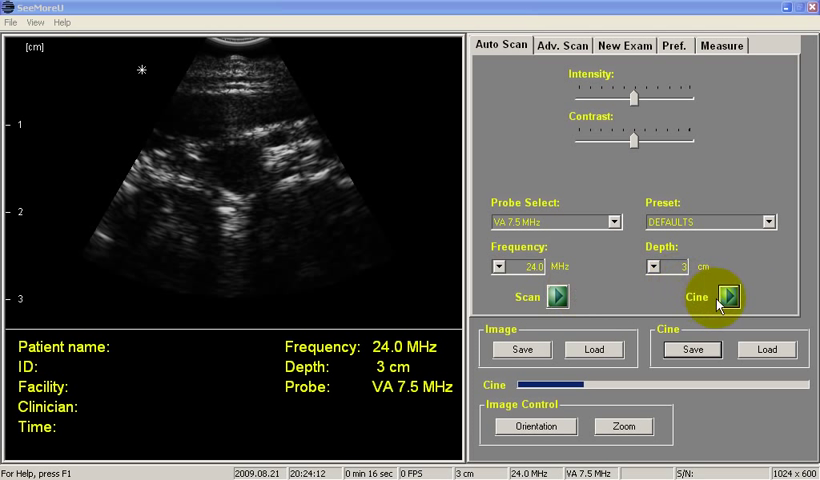
Resume live scanning to record a fresh stretch of images, then freeze it
left_click(712, 297)
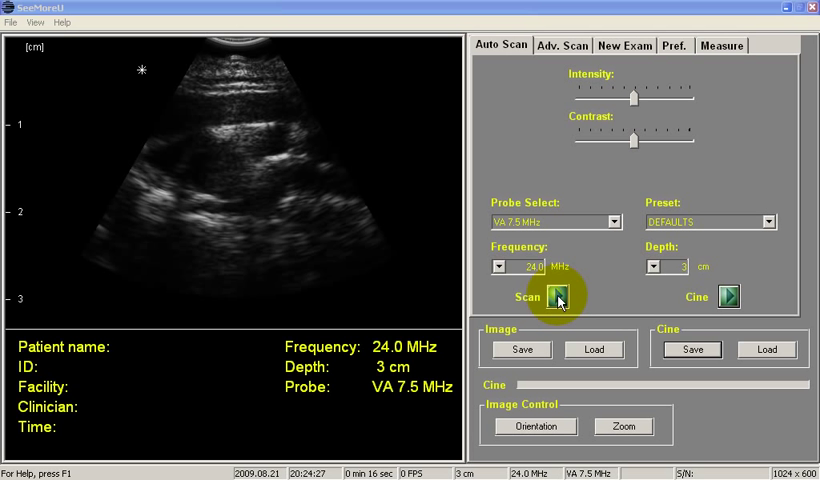
left_click(552, 297)
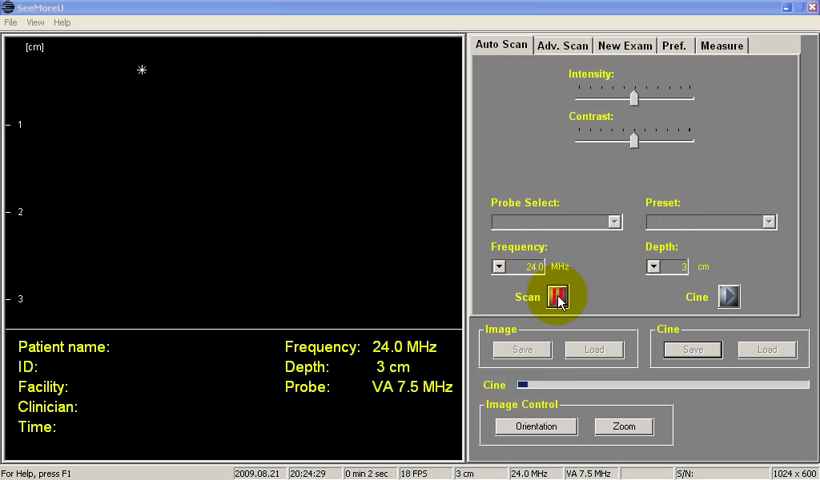
left_click(555, 297)
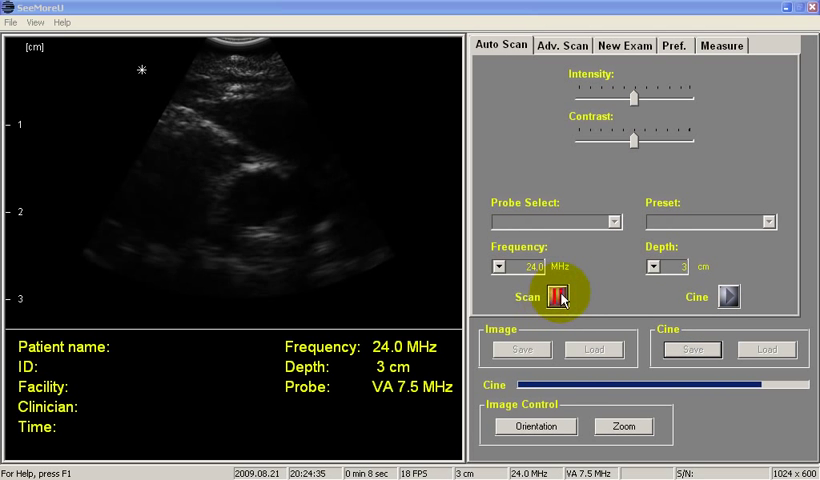
left_click(554, 297)
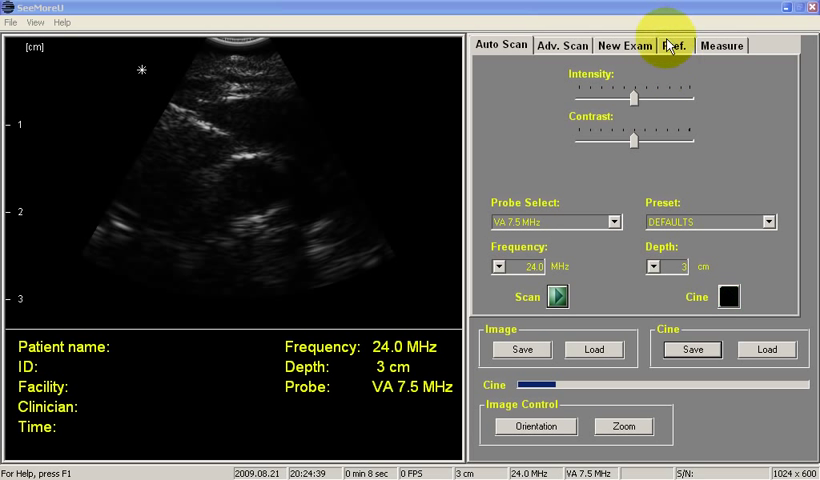
left_click(674, 45)
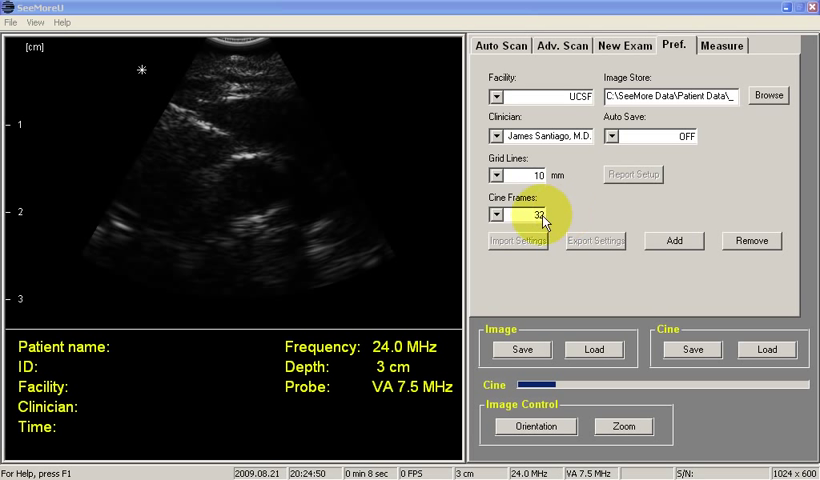
left_click(498, 215)
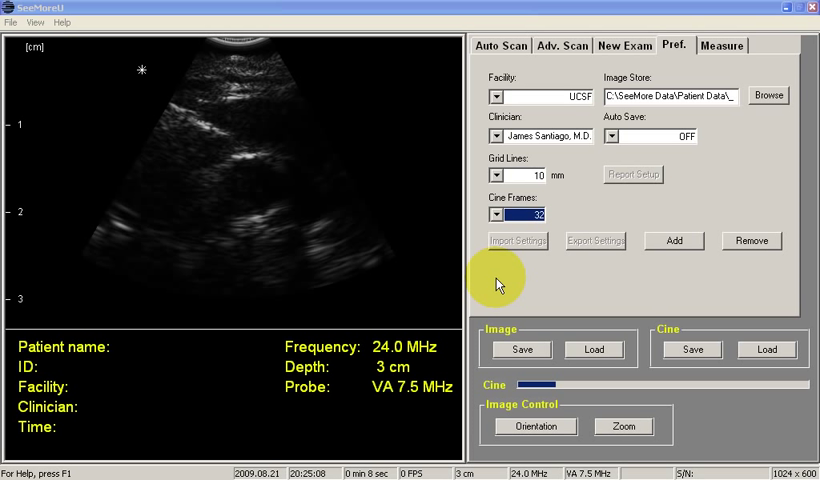
left_click(489, 45)
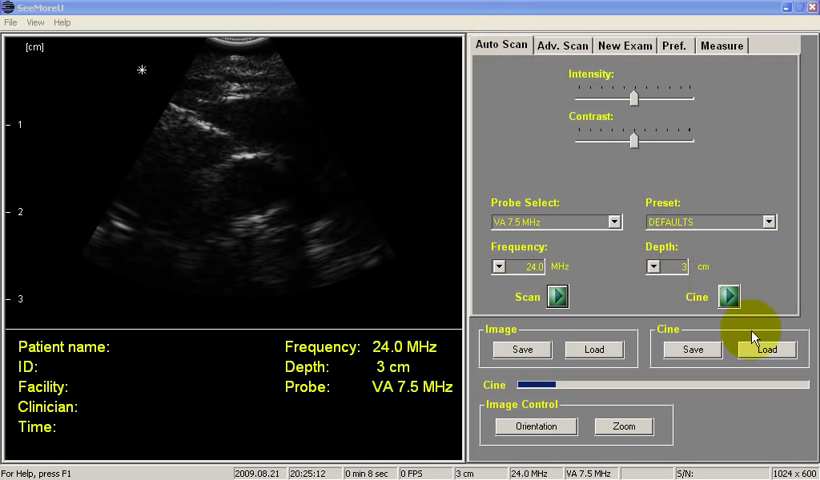
left_click(767, 349)
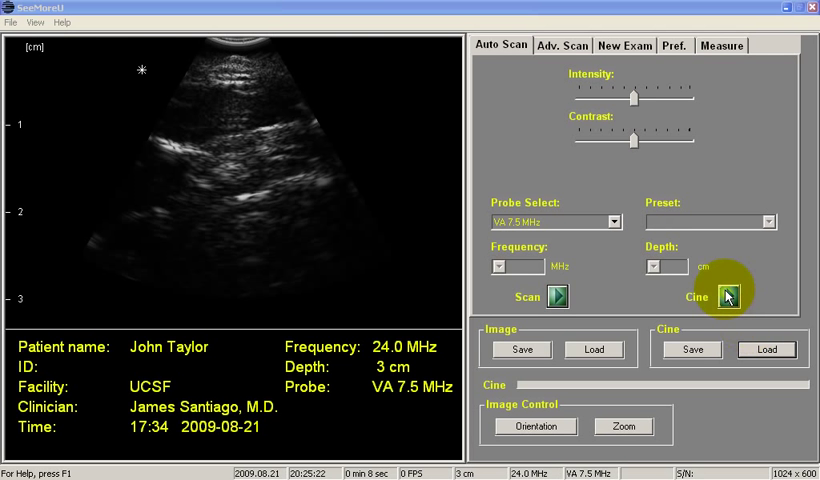
left_click(727, 297)
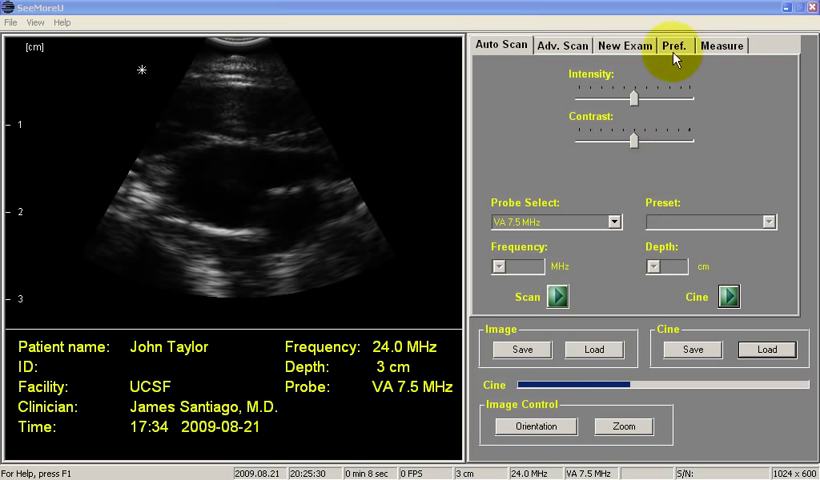
Draw distance D1 of 8.9 mm across the central dark structure
left_click(721, 45)
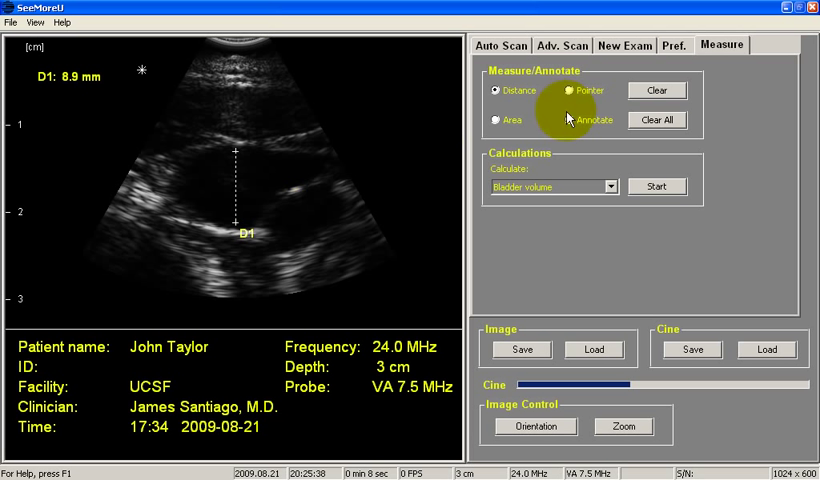
left_click(501, 45)
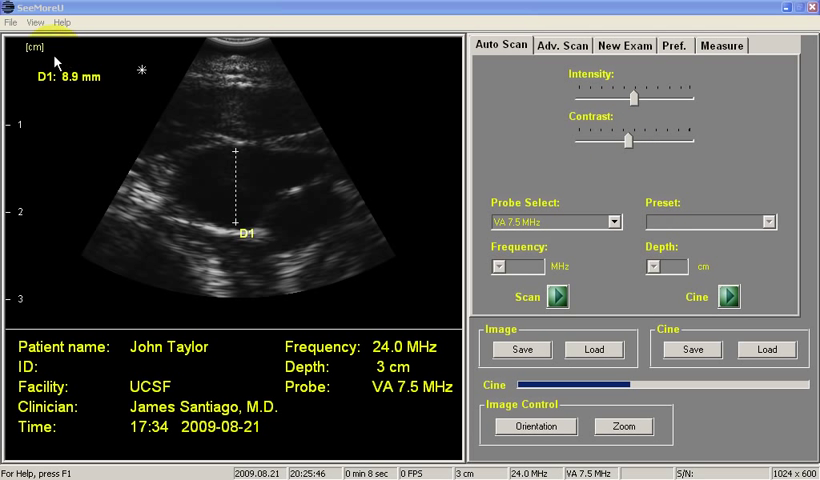
Open the Image Save As dialog with a default name in Stat Images
left_click(11, 21)
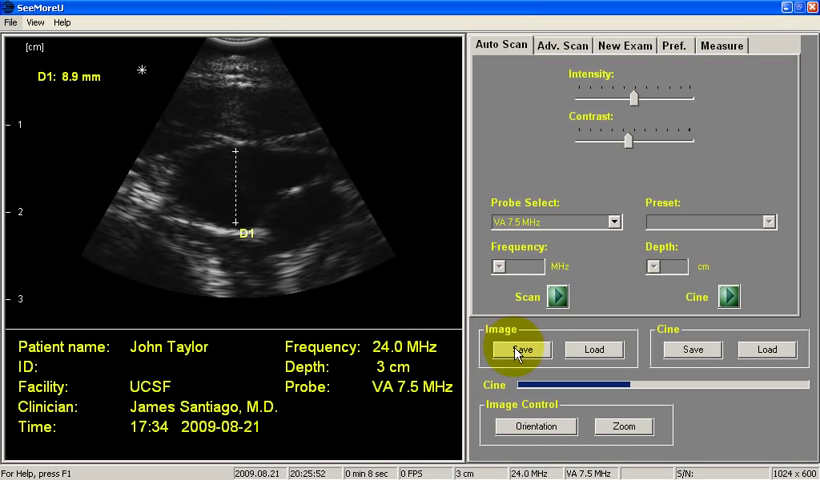
left_click(521, 349)
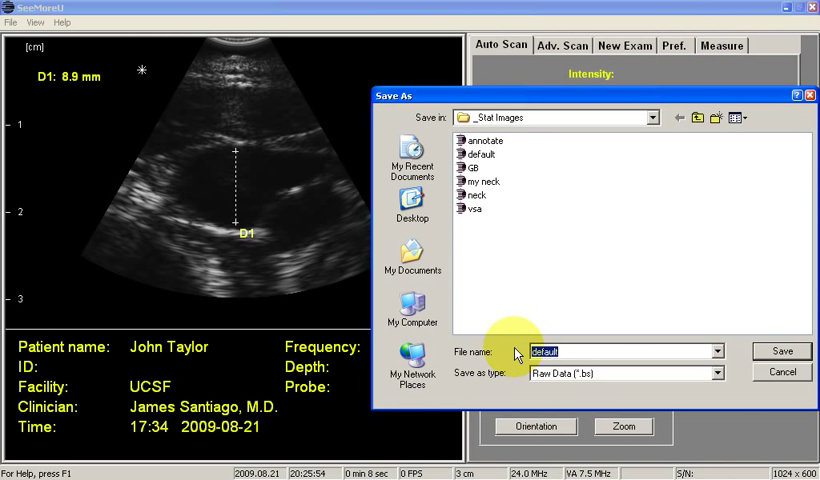